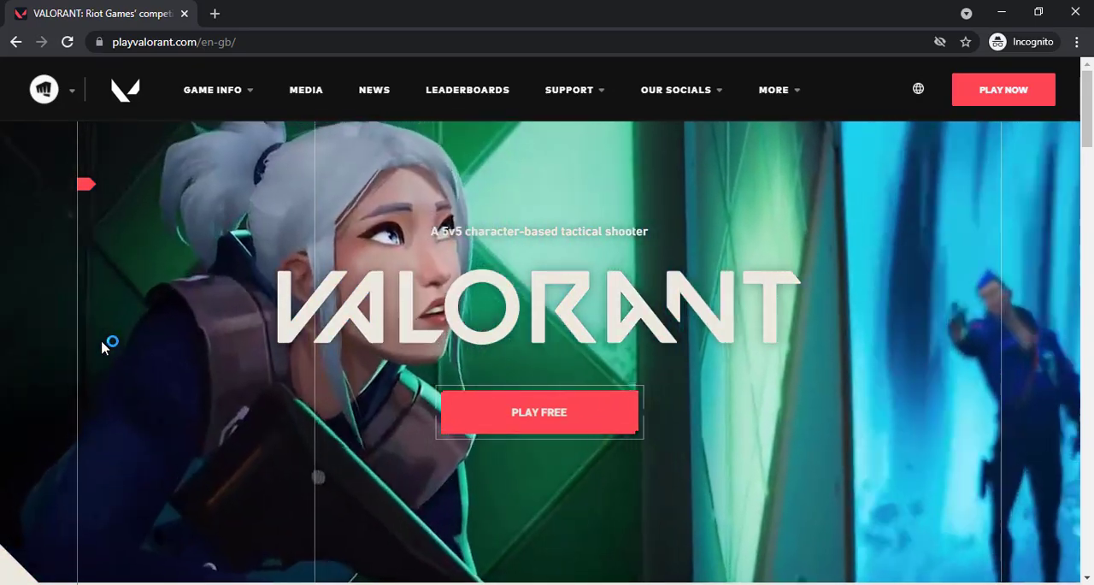
Open the VALORANT Support help centre from the SUPPORT menu.
click(568, 89)
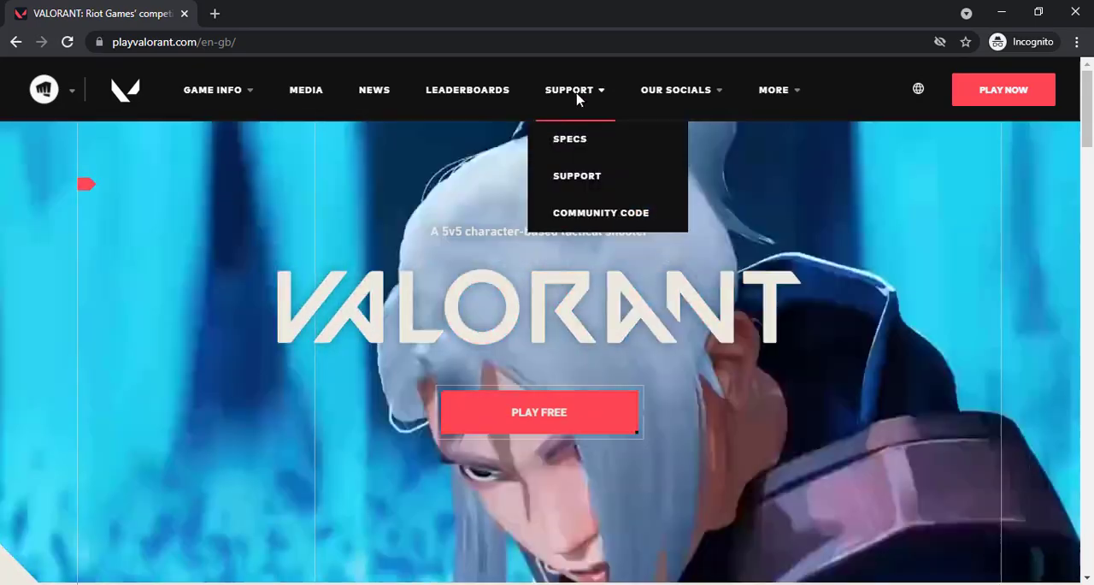
mouse_move(592, 175)
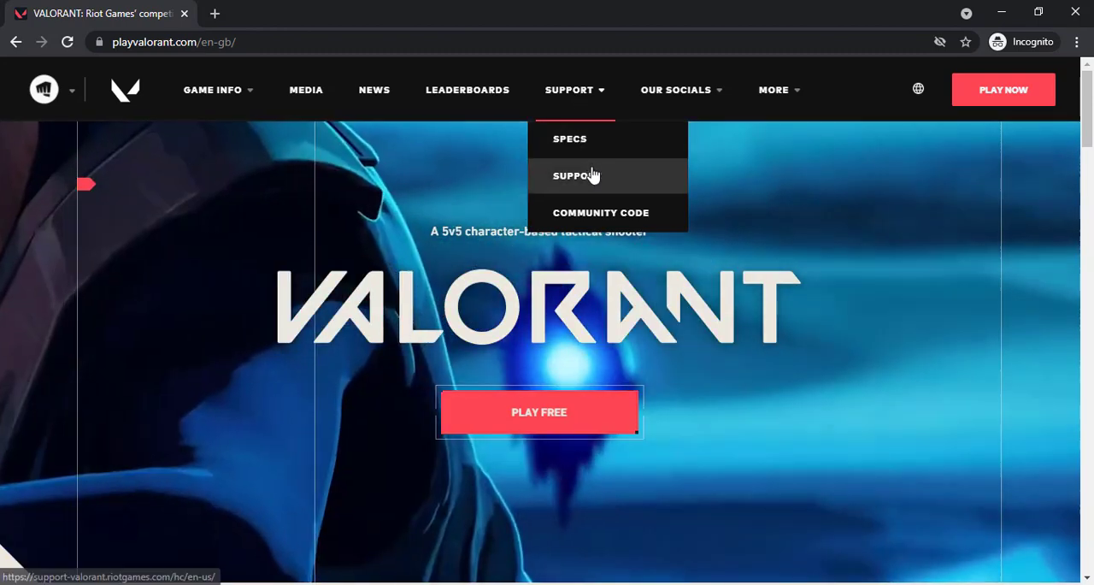
click(576, 175)
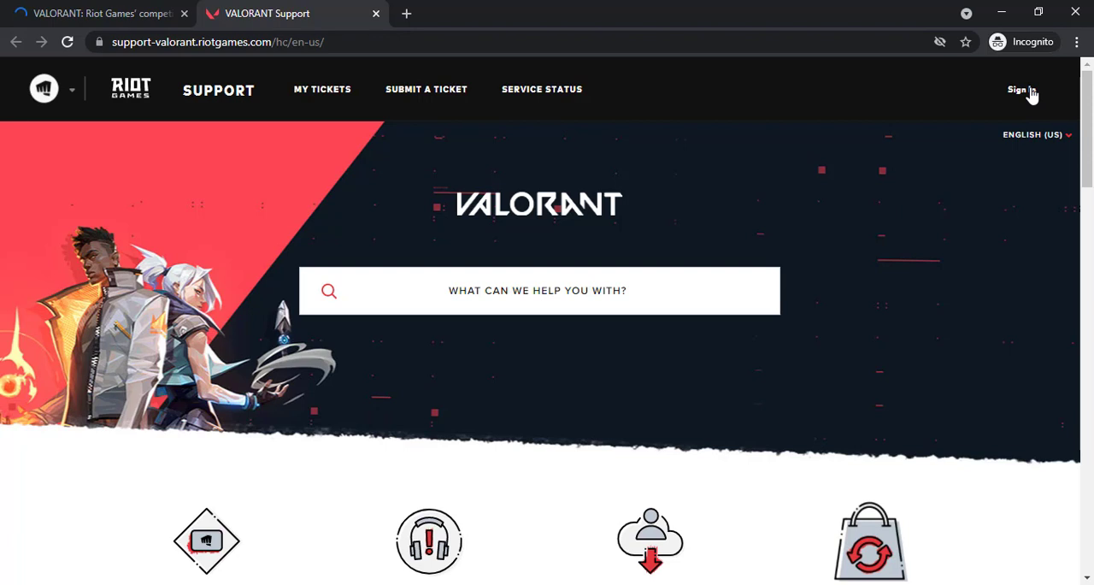
Sign in to VALORANT Support with the Riot account credentials.
click(1019, 89)
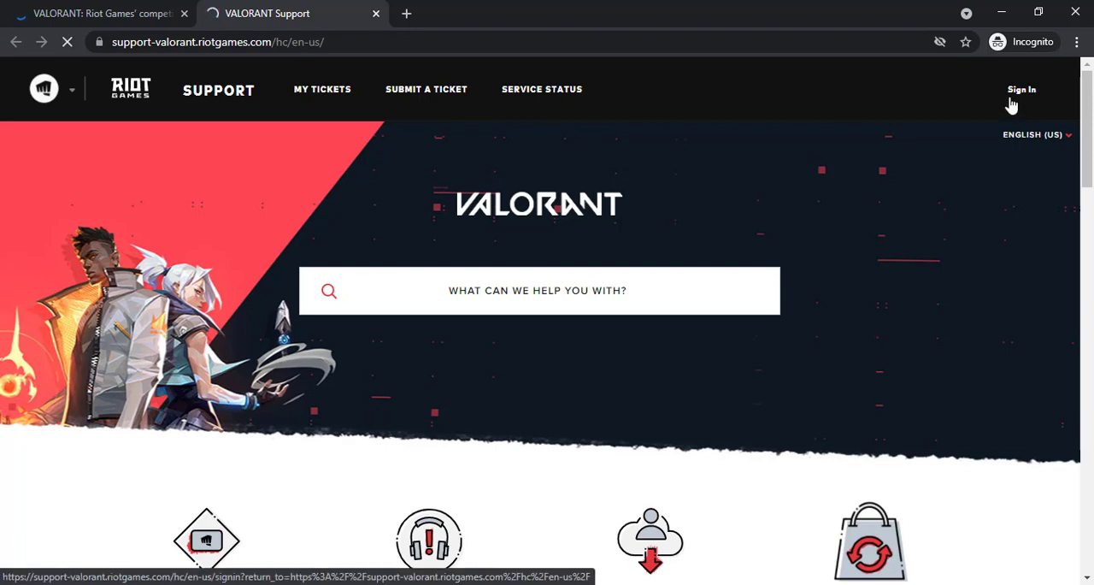
click(1019, 89)
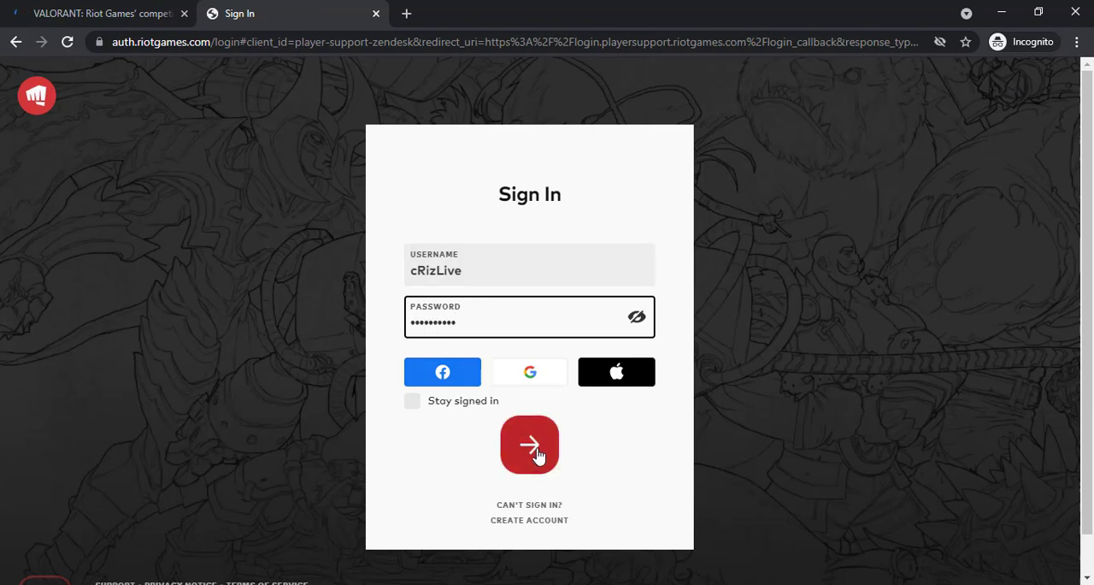
click(529, 445)
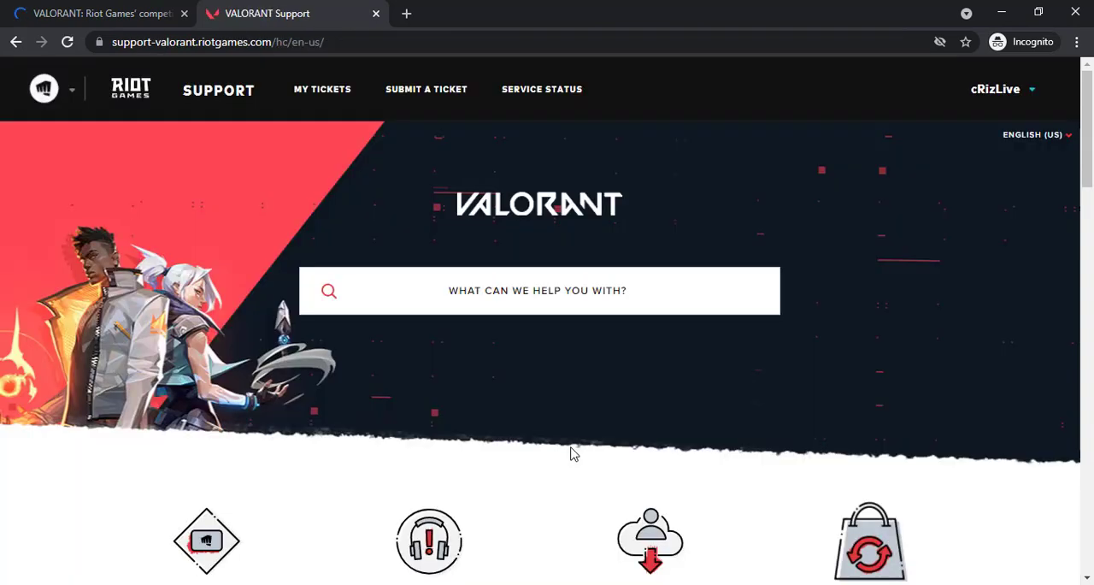
mouse_move(570, 427)
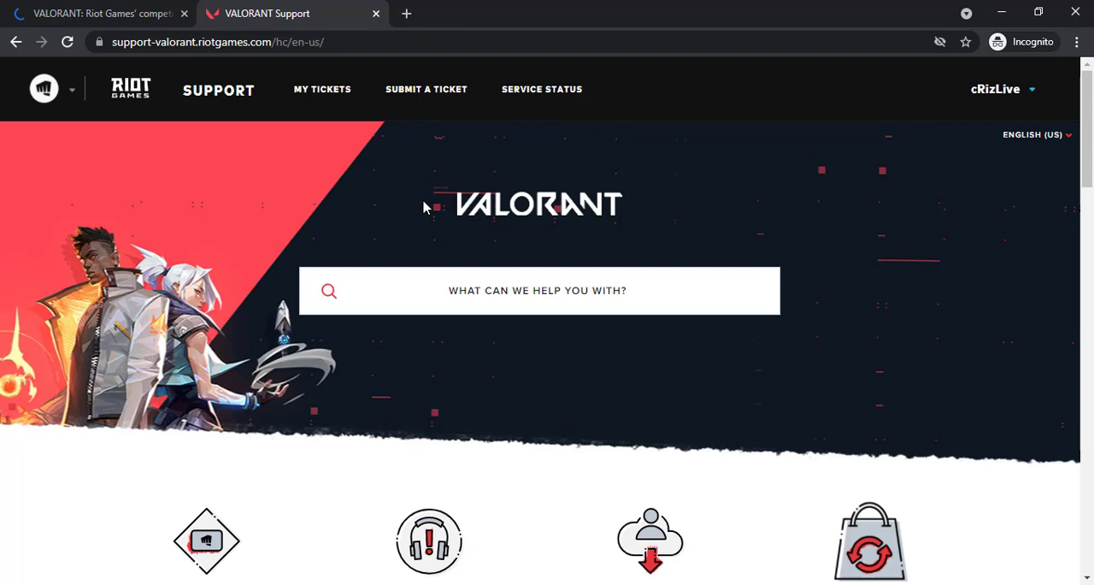
mouse_move(426, 96)
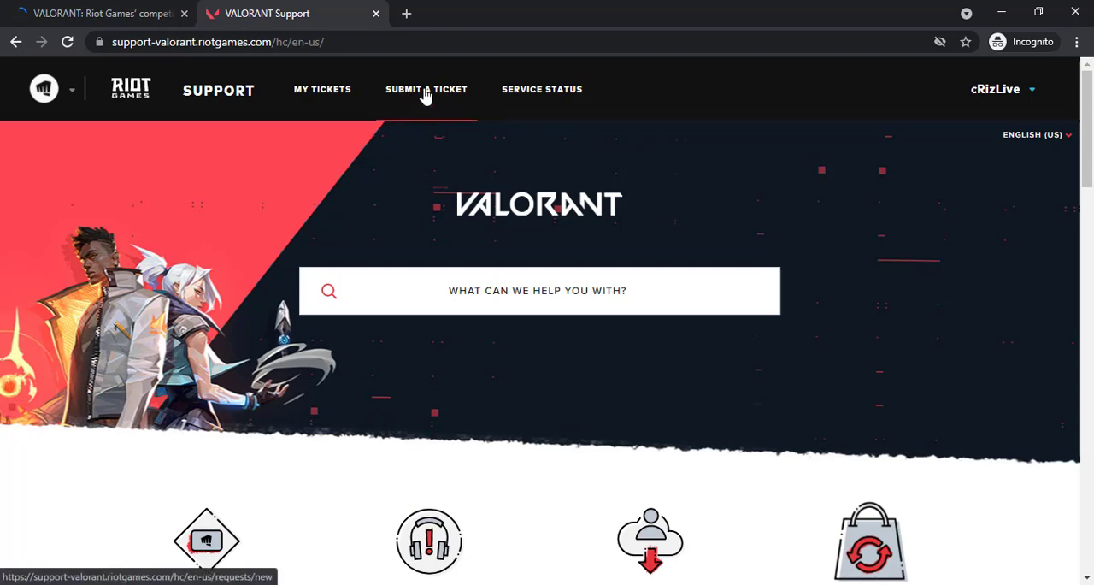
Open the Submit a request form.
click(426, 89)
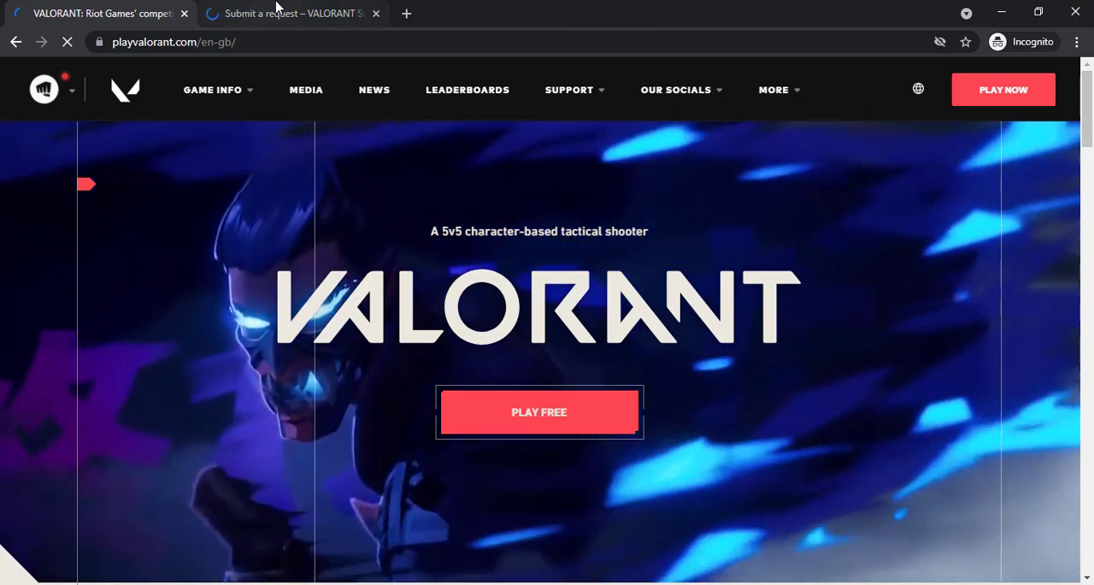
click(291, 14)
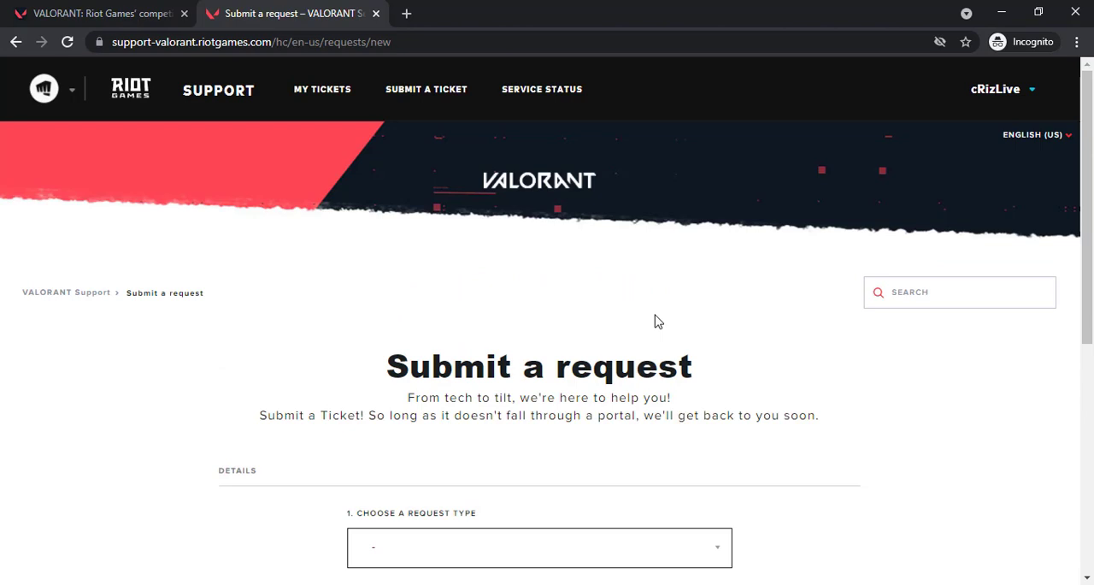
scroll(down, 3)
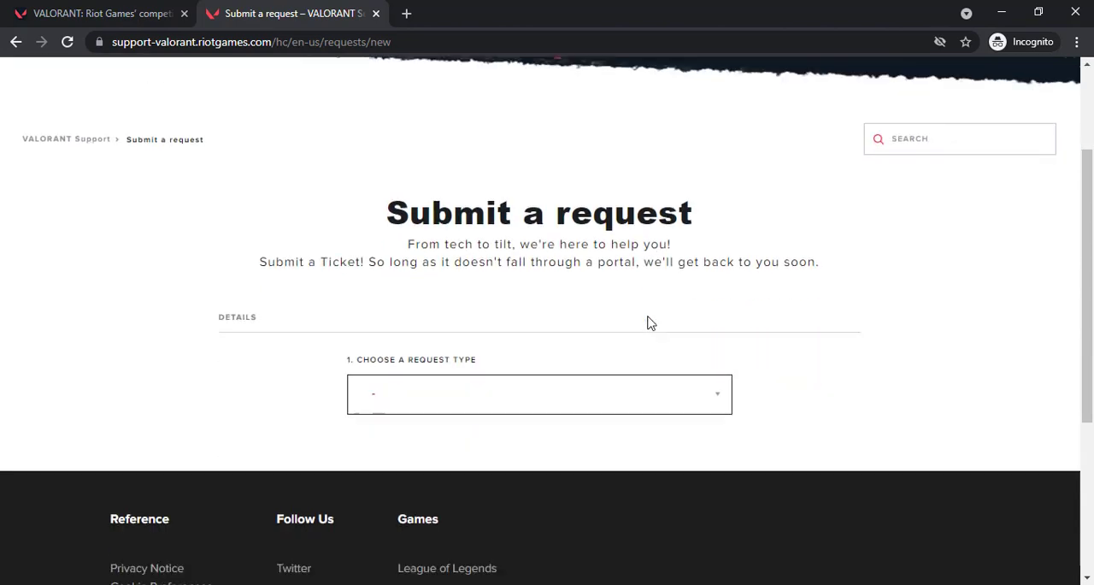
scroll(down, 3)
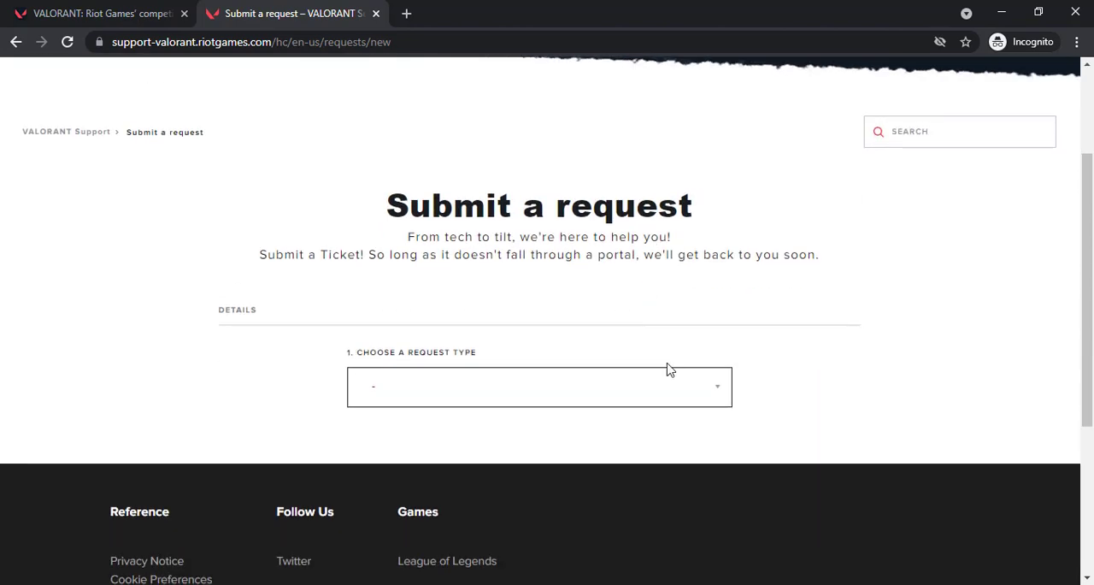
Set the request type to Account Management, Data Requests, or Deletion.
click(540, 386)
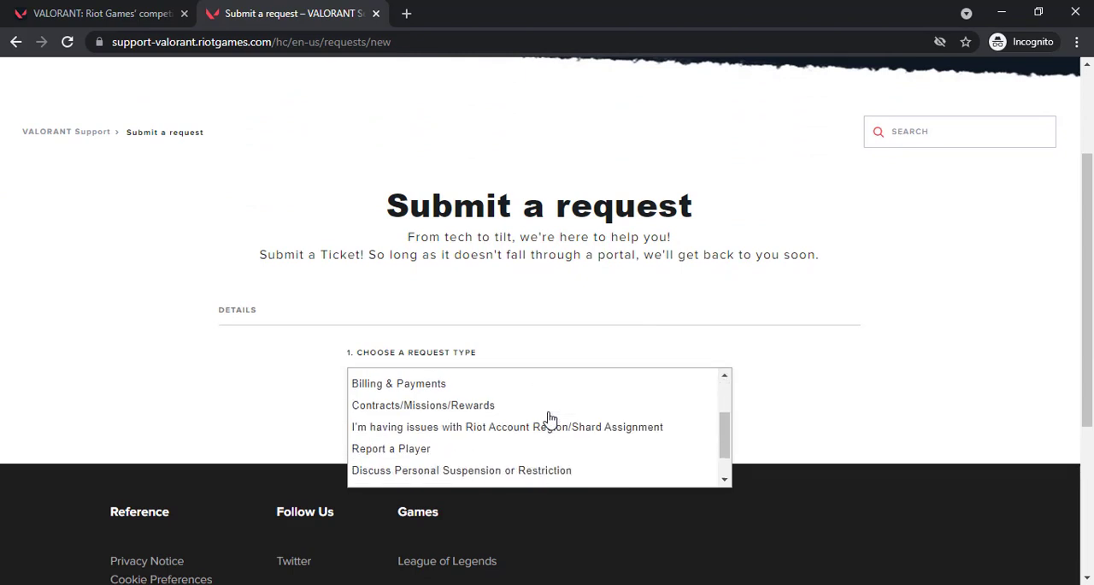
scroll(down, 3)
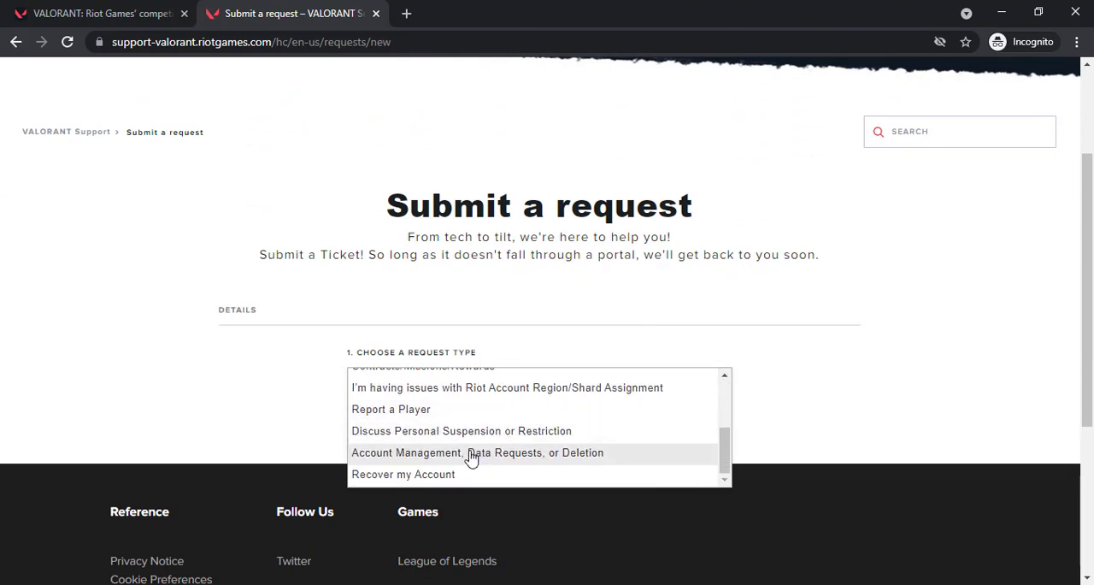
click(475, 452)
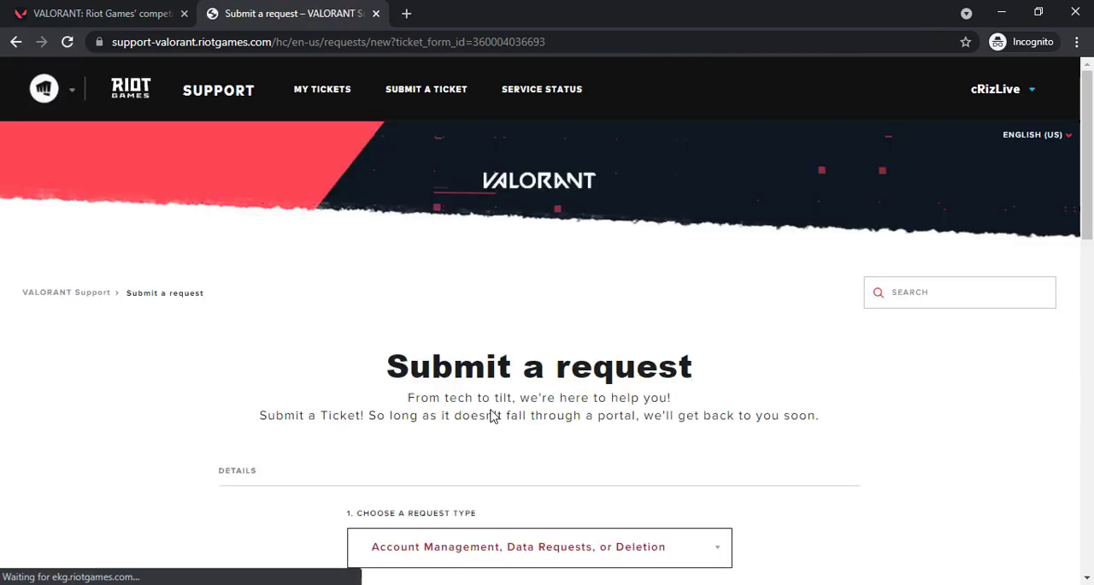
Choose 'I would like to delete my account' as the help topic.
scroll(down, 3)
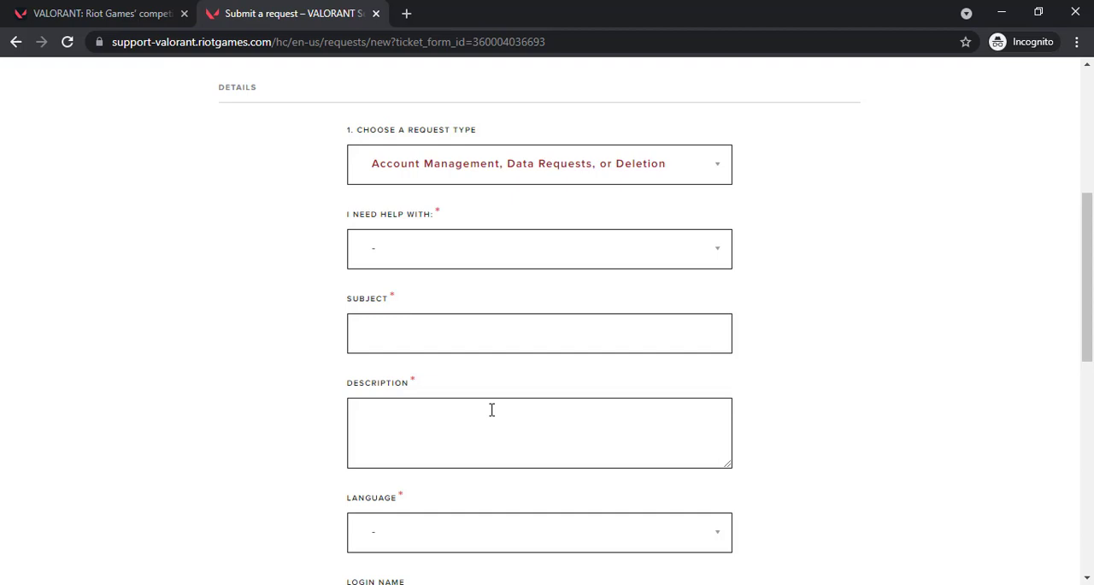
click(539, 248)
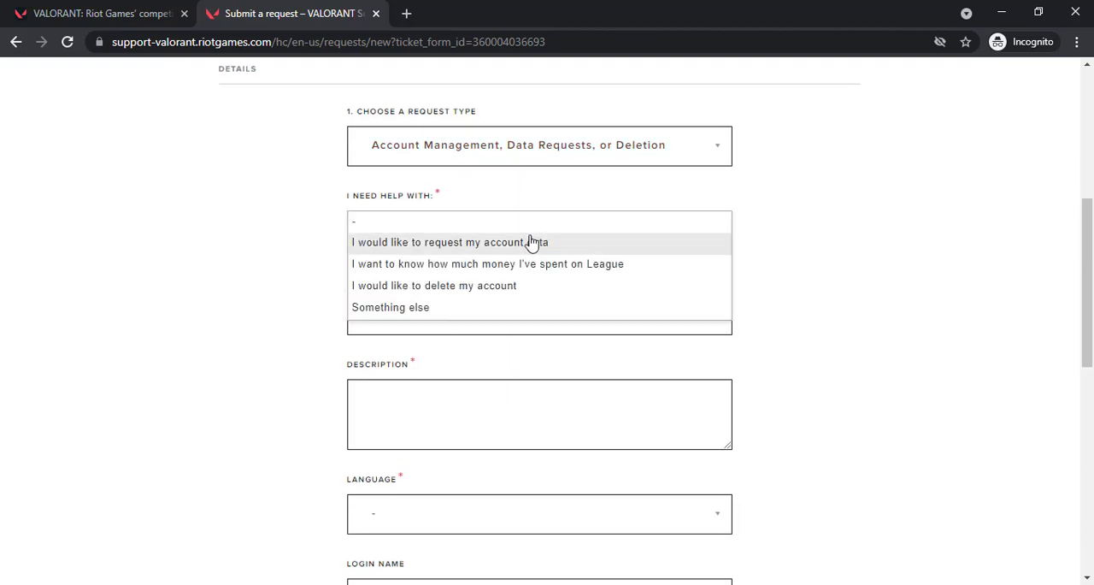
click(434, 285)
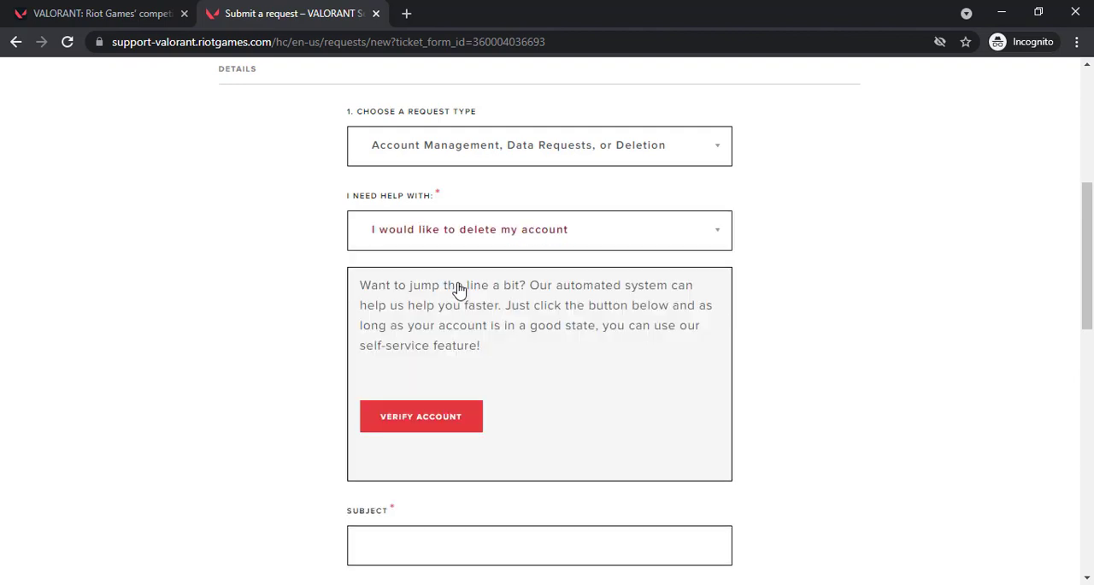
mouse_move(431, 327)
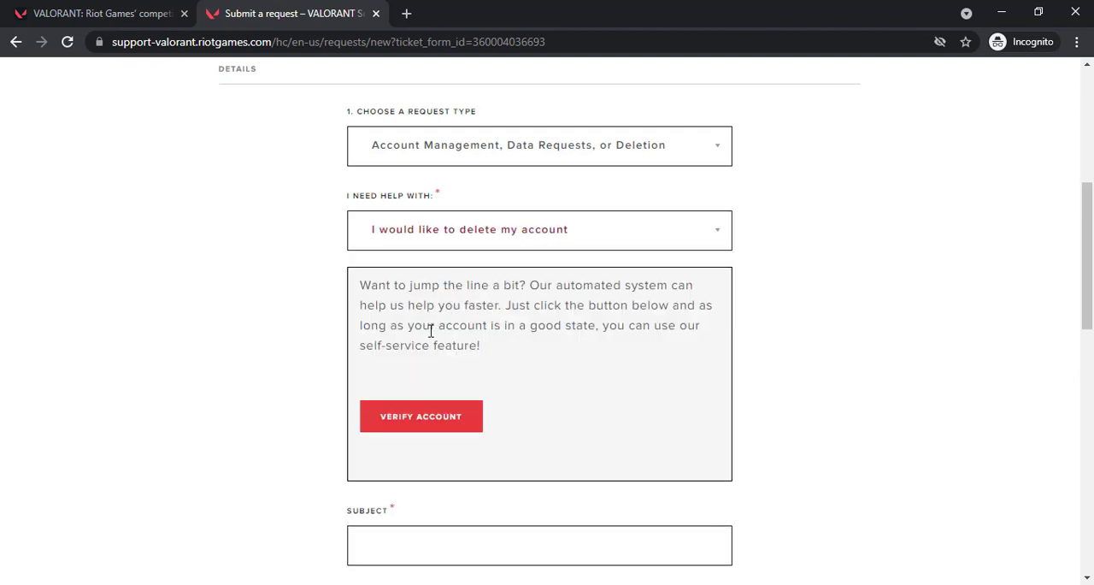
mouse_move(426, 433)
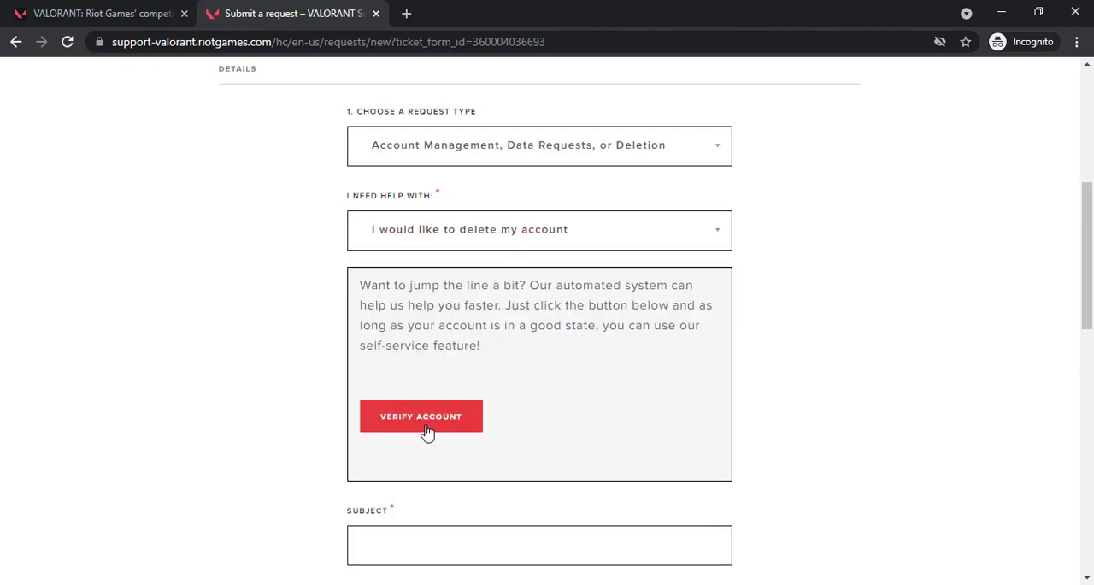
click(421, 416)
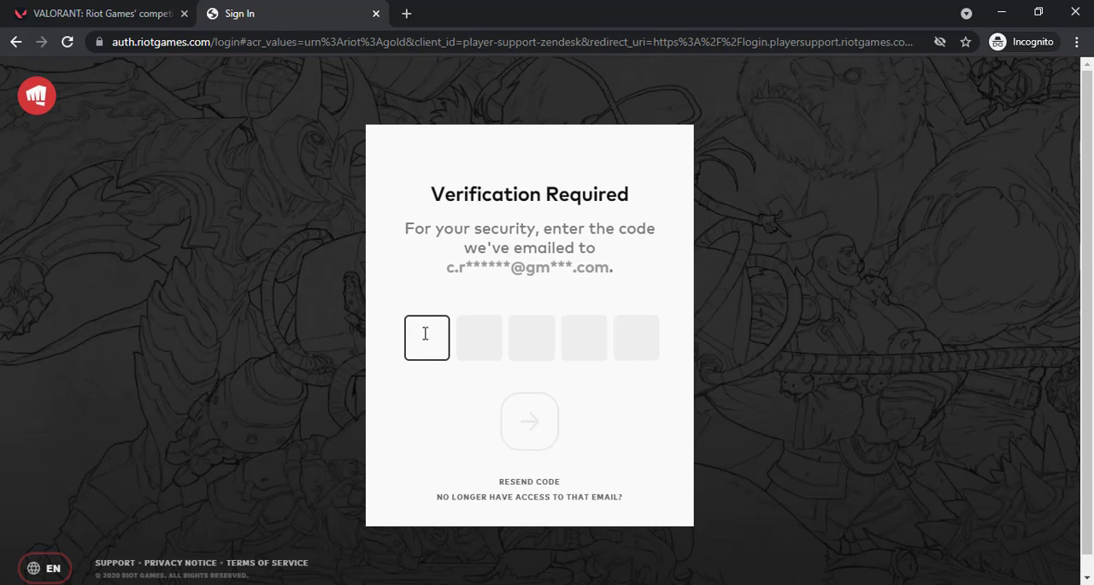
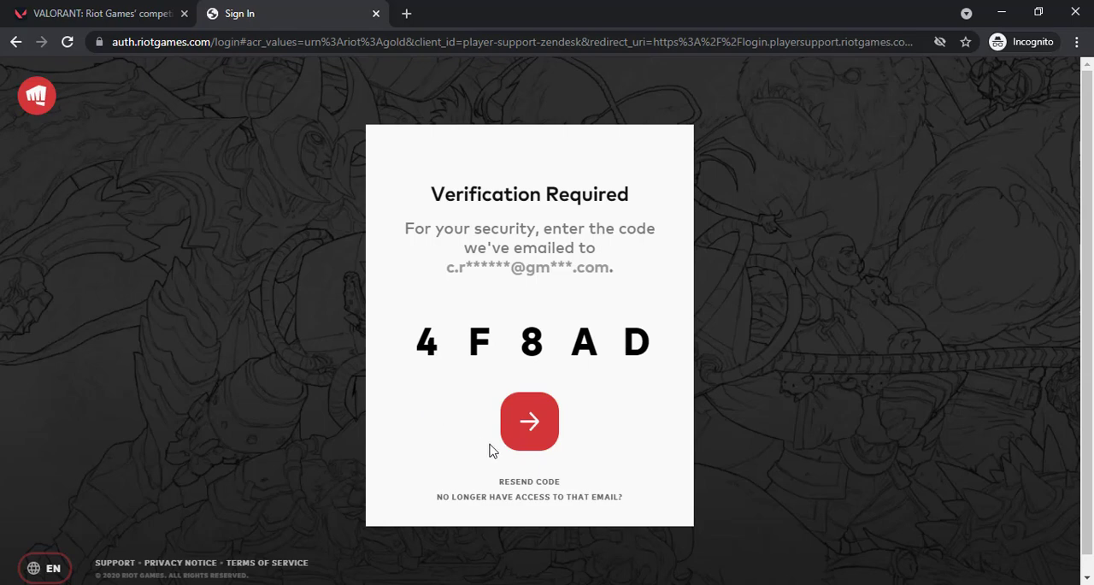
click(528, 420)
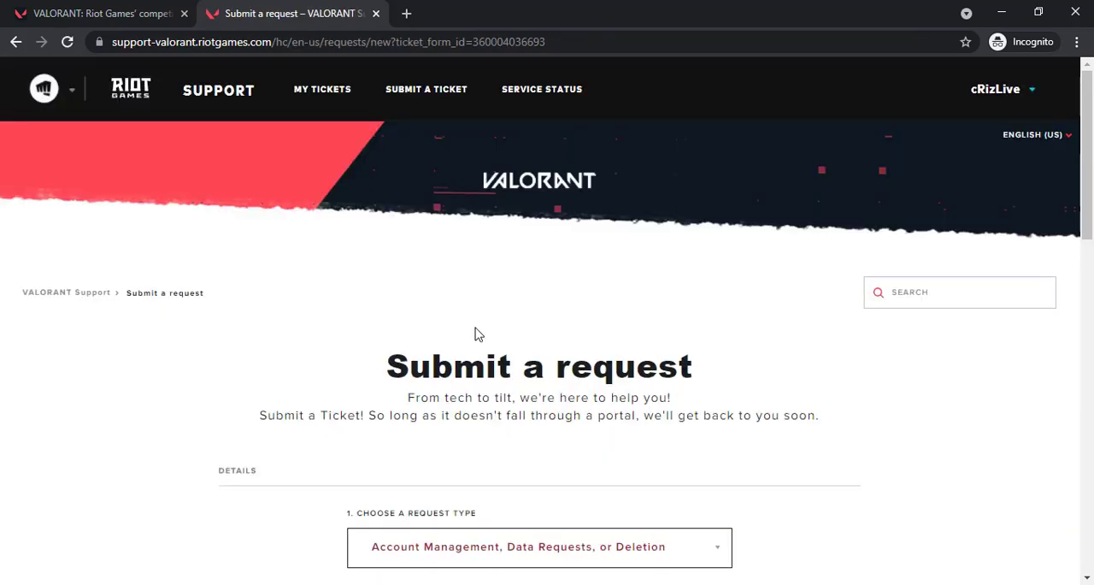
Re-select 'I would like to delete my account' and view the ineligibility notice.
scroll(down, 3)
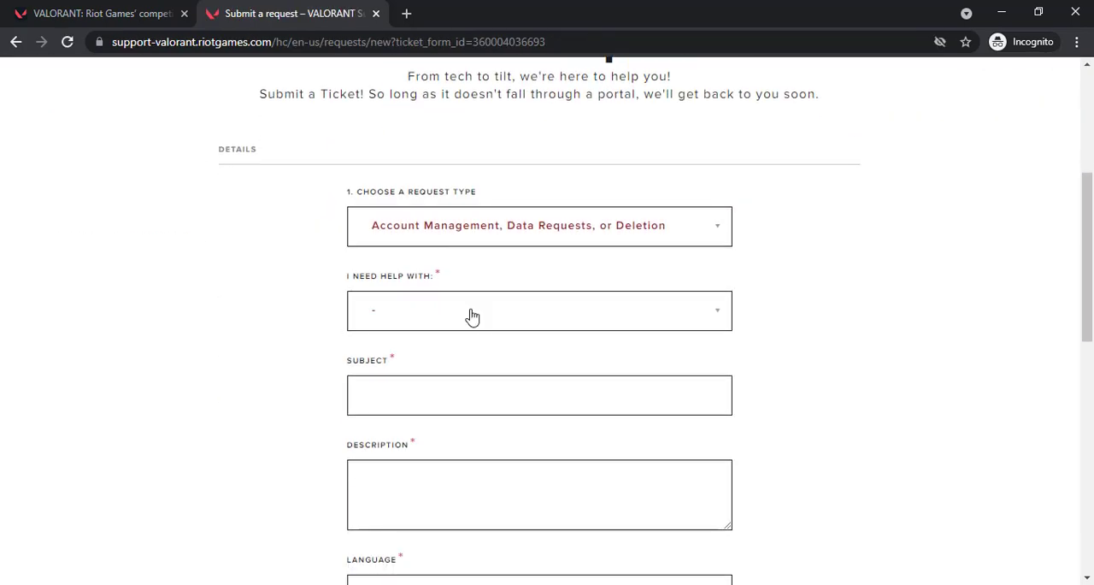
click(539, 310)
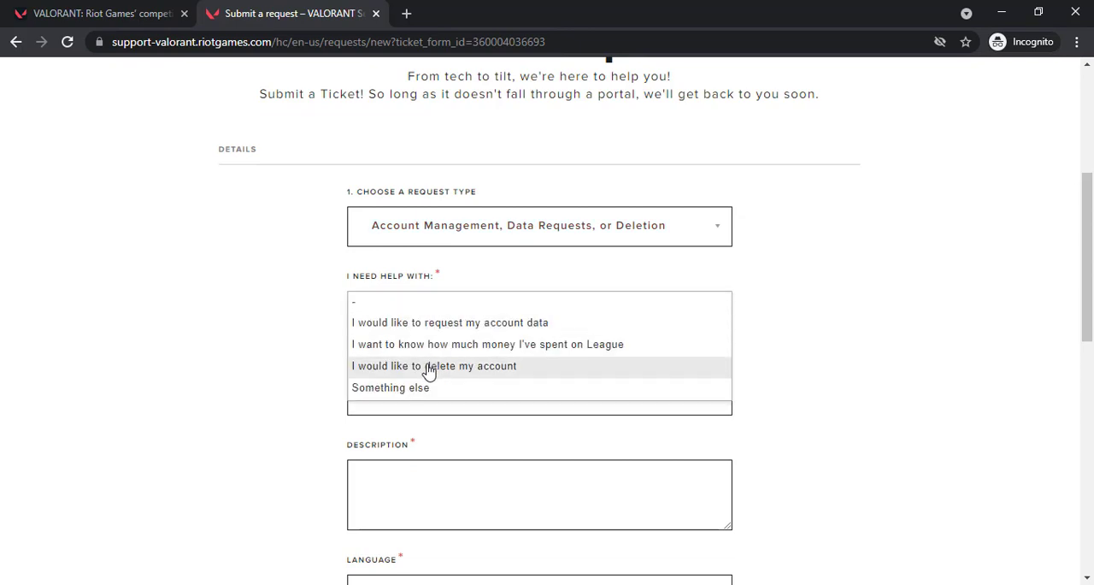
click(433, 366)
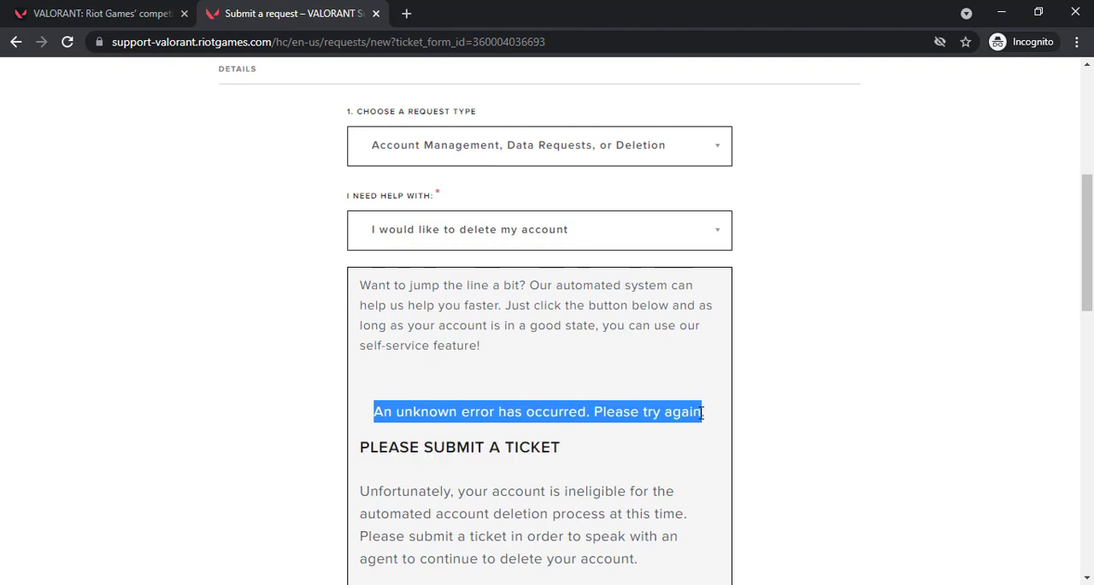
scroll(down, 3)
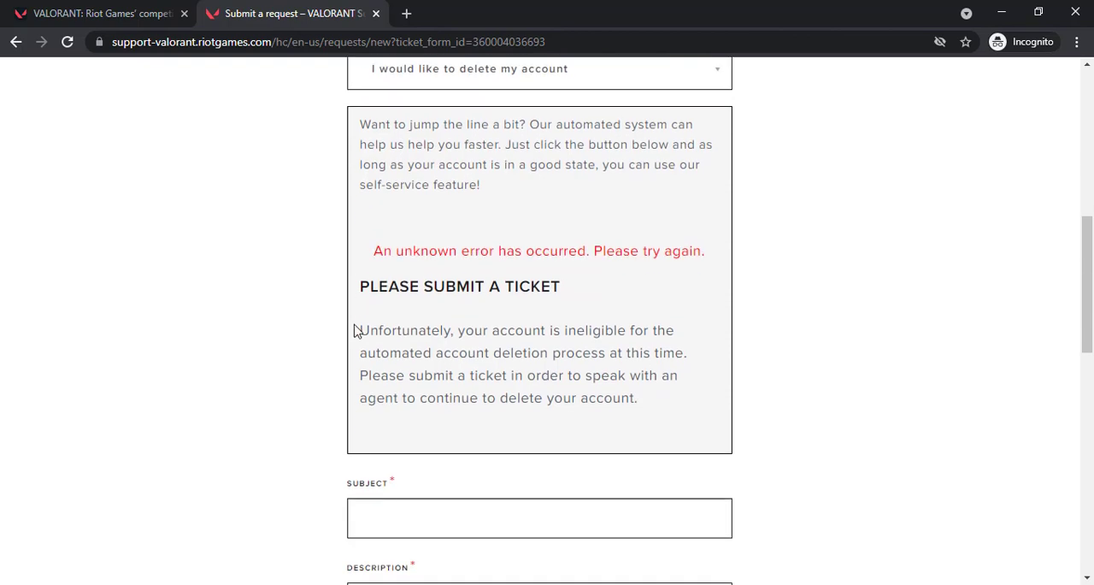
Enter subject DELETE MY RIOT ACCOUNT and a description about the unused account.
text(DELET)
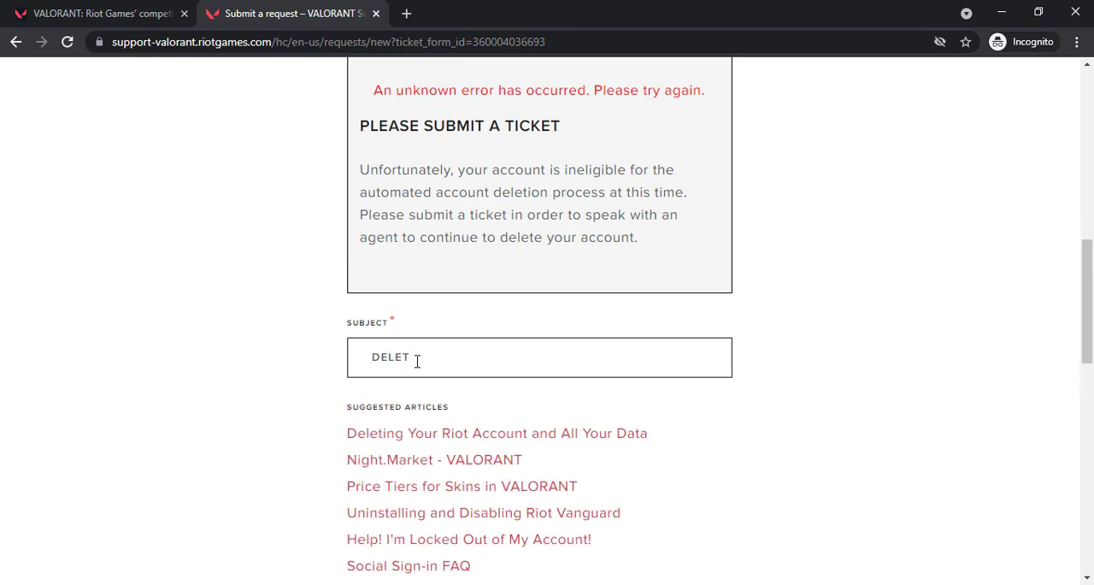
scroll(down, 3)
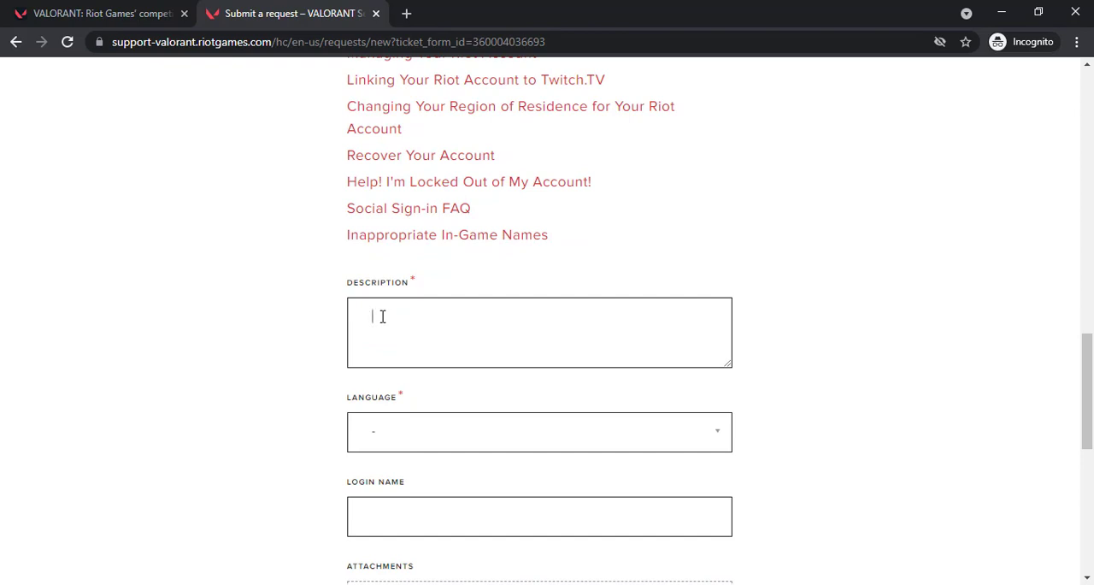
text(I created a Rioy account which I no longer use, so I would like to Delete my)
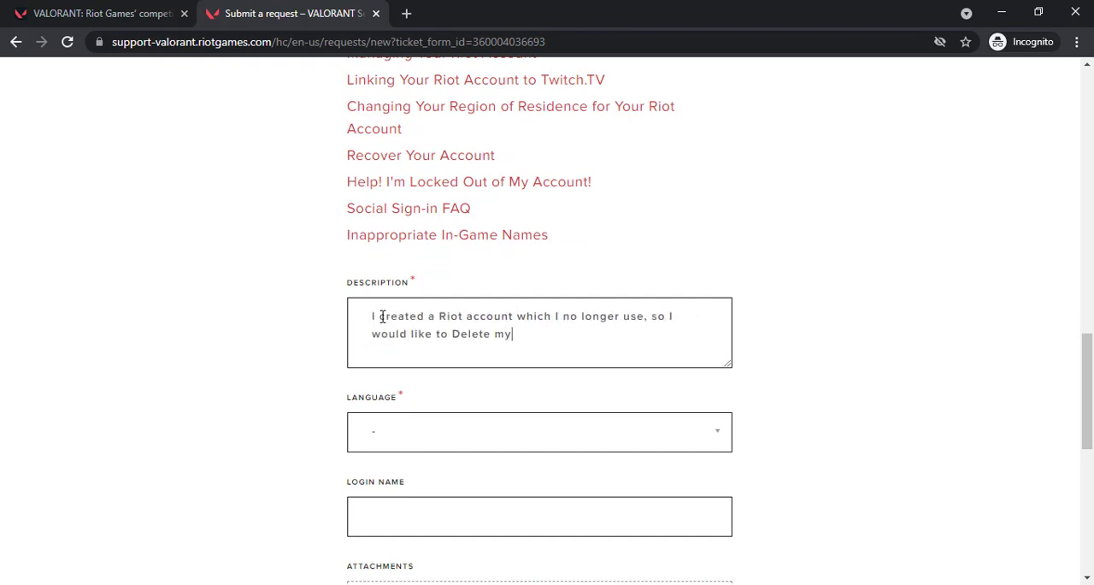
Set ticket language to English, fill the login name, and submit the ticket.
click(539, 430)
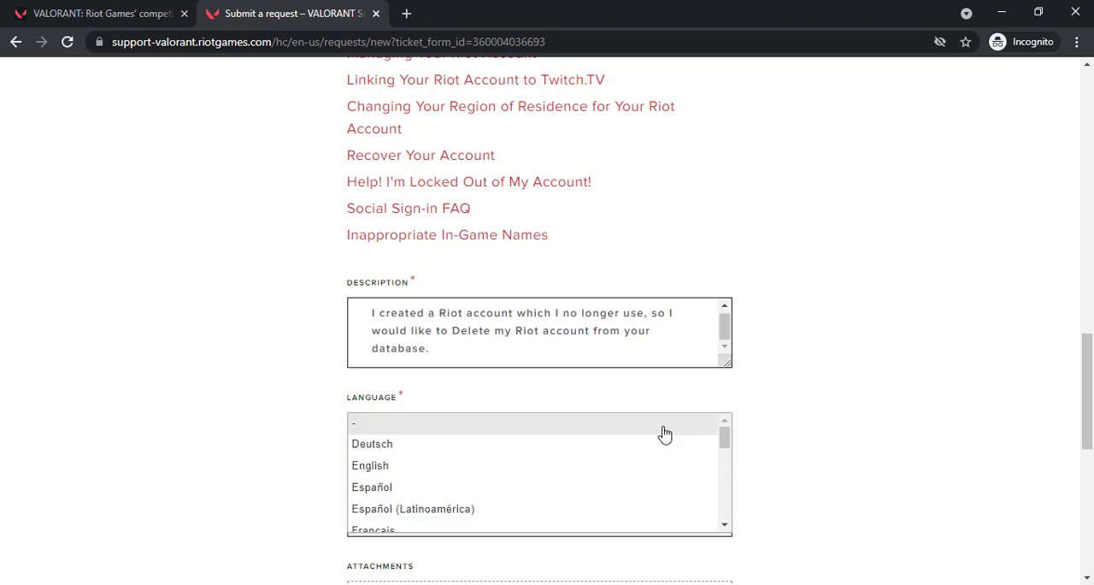
click(370, 465)
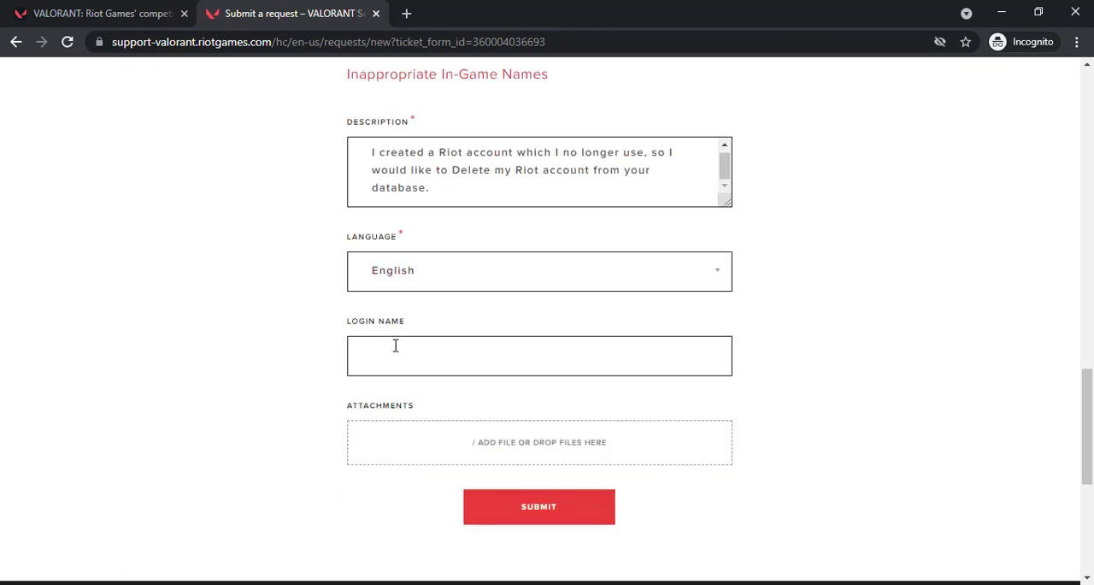
click(539, 355)
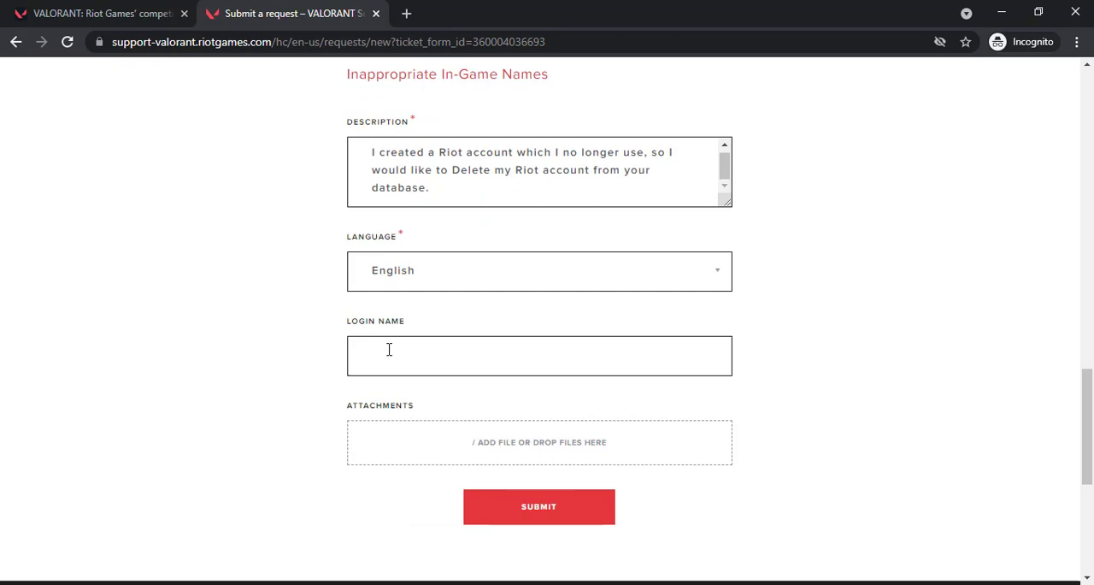
mouse_move(477, 400)
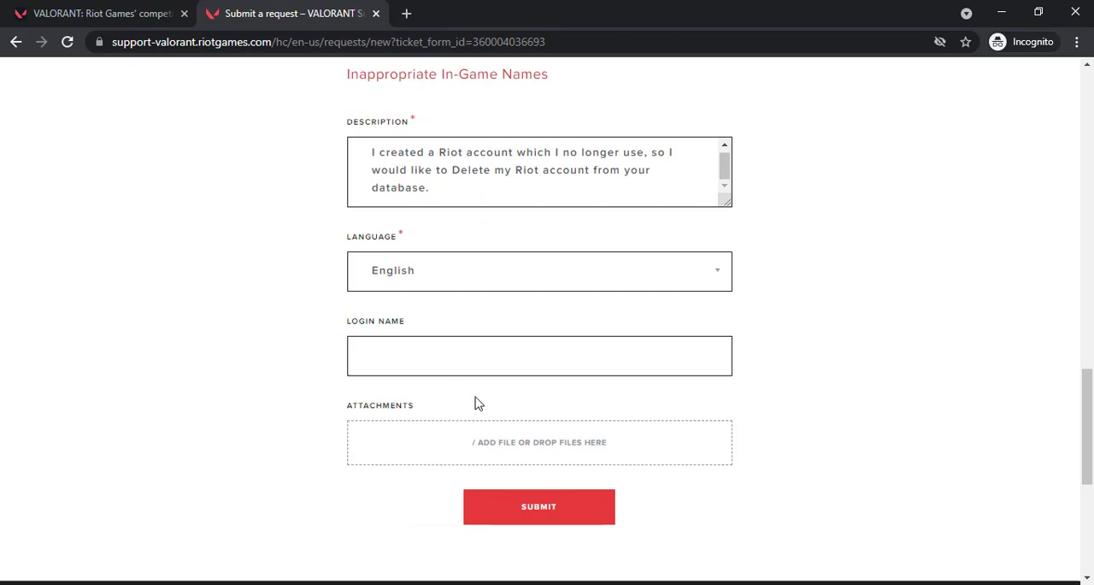
mouse_move(530, 448)
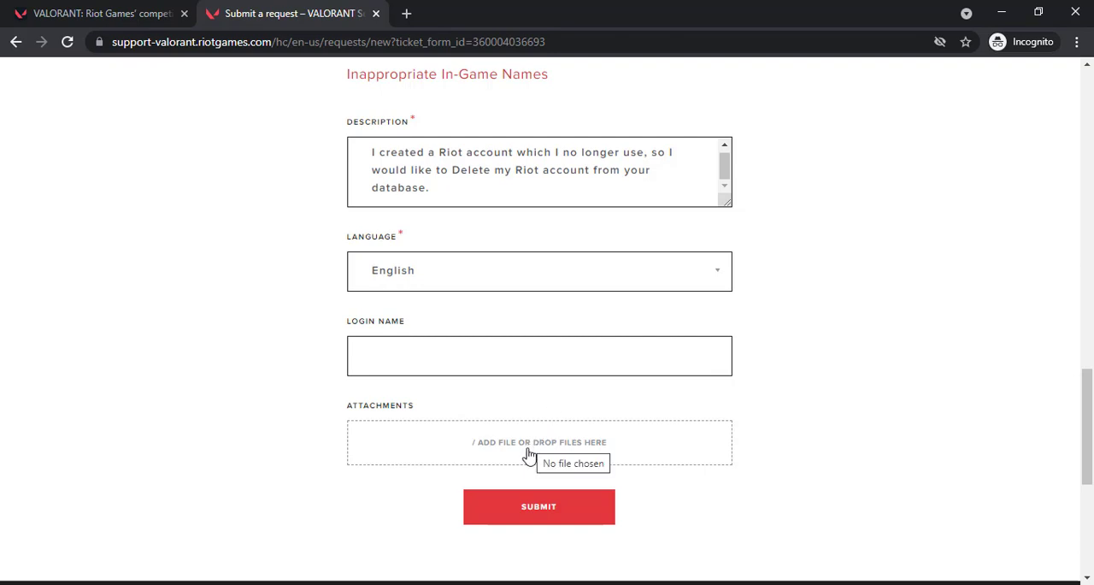
click(538, 506)
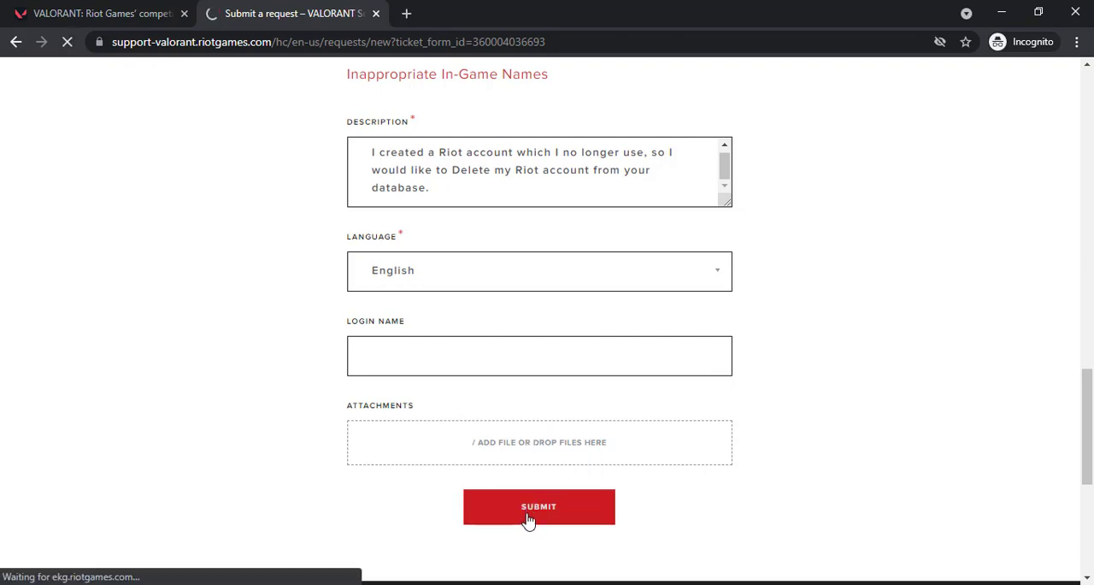
click(539, 507)
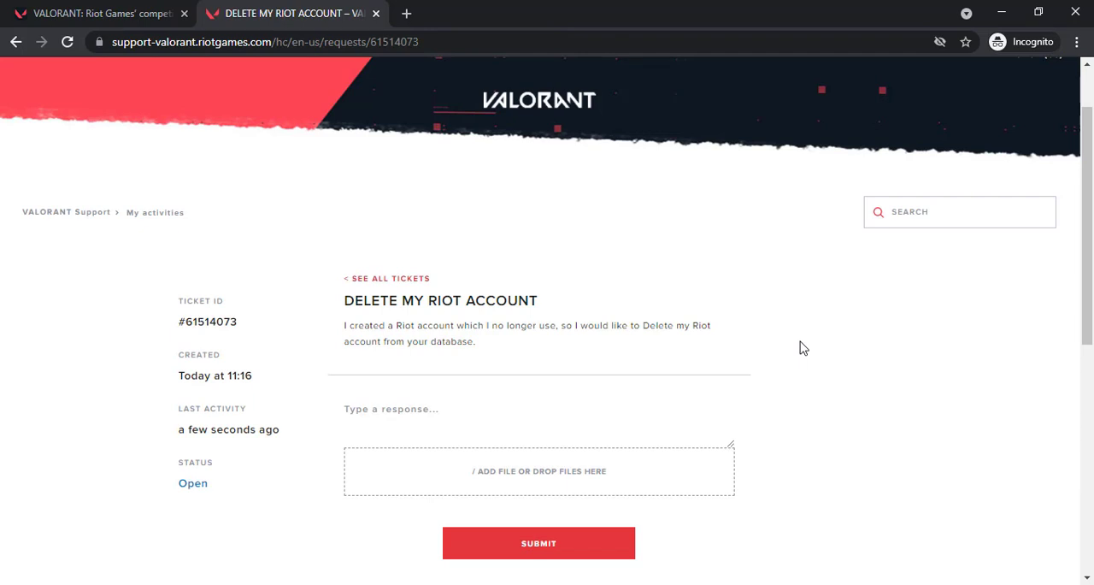